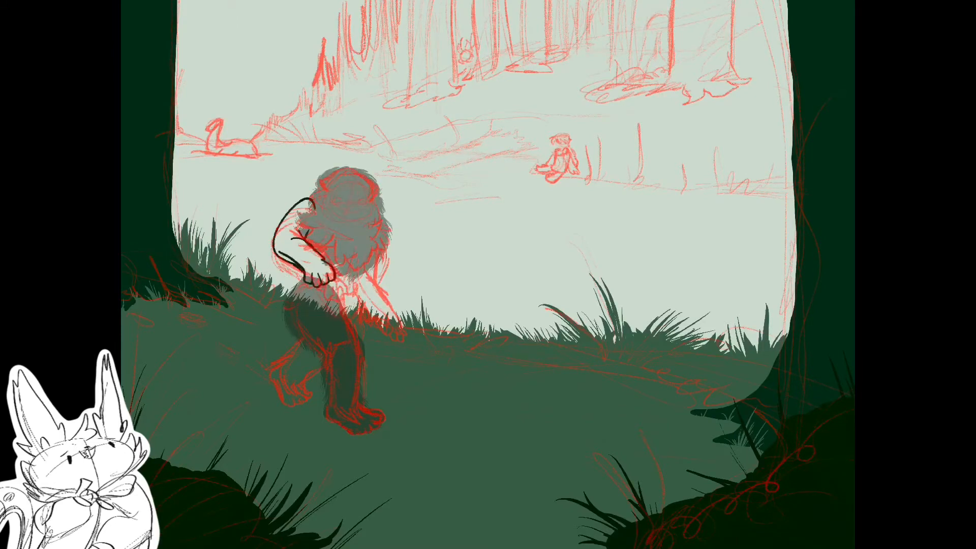
Brush dark paint over the red-sketched raised arm of the creature to fill it solid
drag(293, 199, 324, 274)
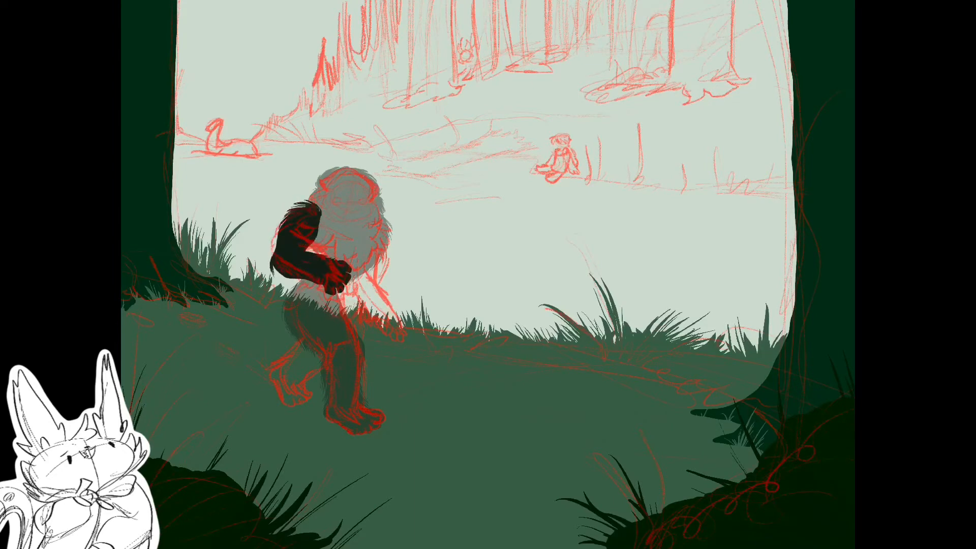